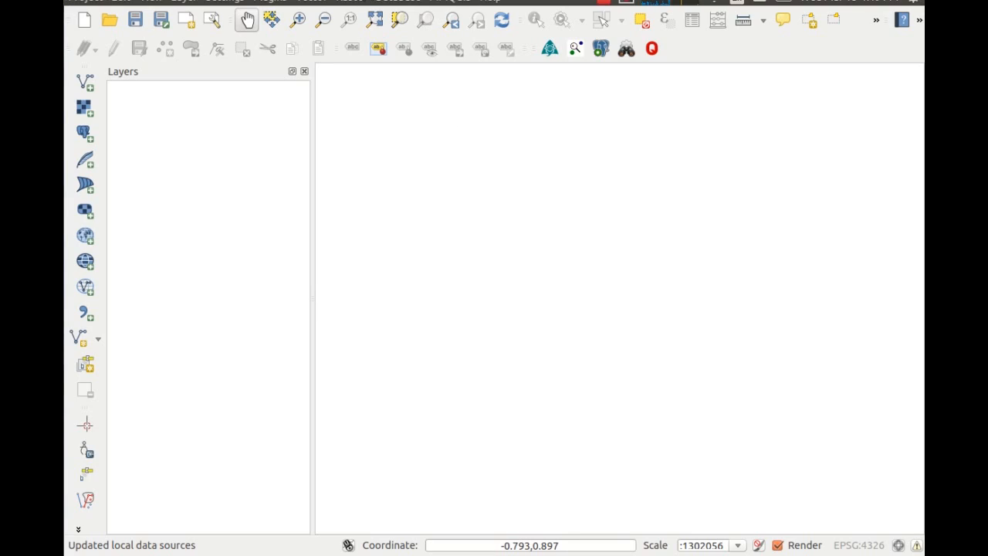
Check the Installed plugins list for the QGIS Cloud Plugin
{"action": "left_click", "coordinate": [271, 3]}
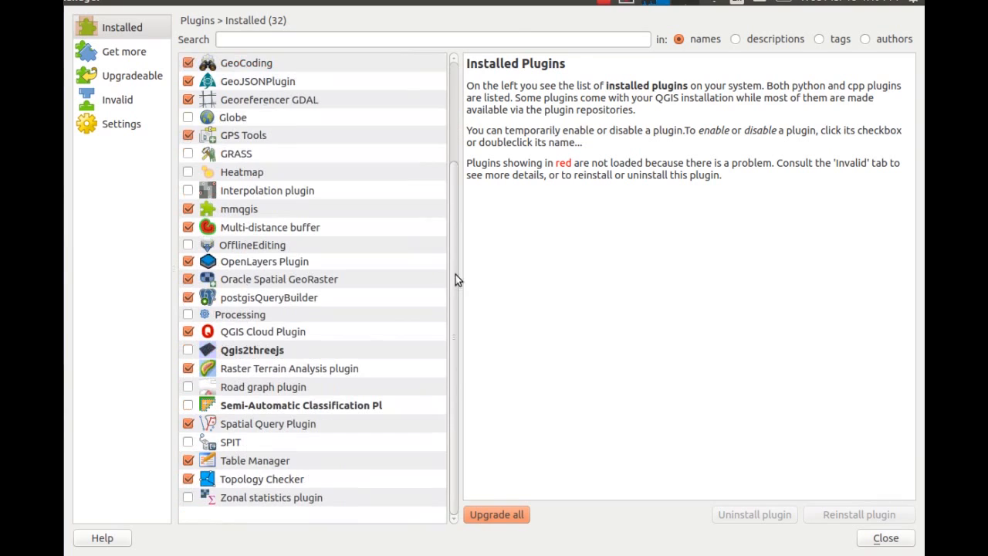
{"action": "left_click", "coordinate": [262, 330]}
{"action": "type", "text": "Conroe_Ci"}
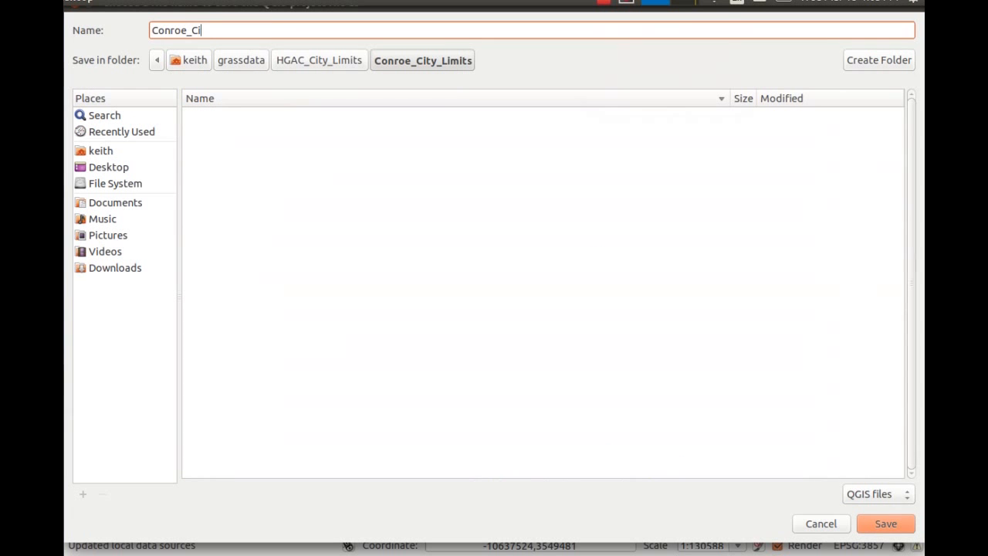
Save the project as Conroe_City_Limits in the Conroe_City_Limits folder
{"action": "type", "text": "ty_Limi"}
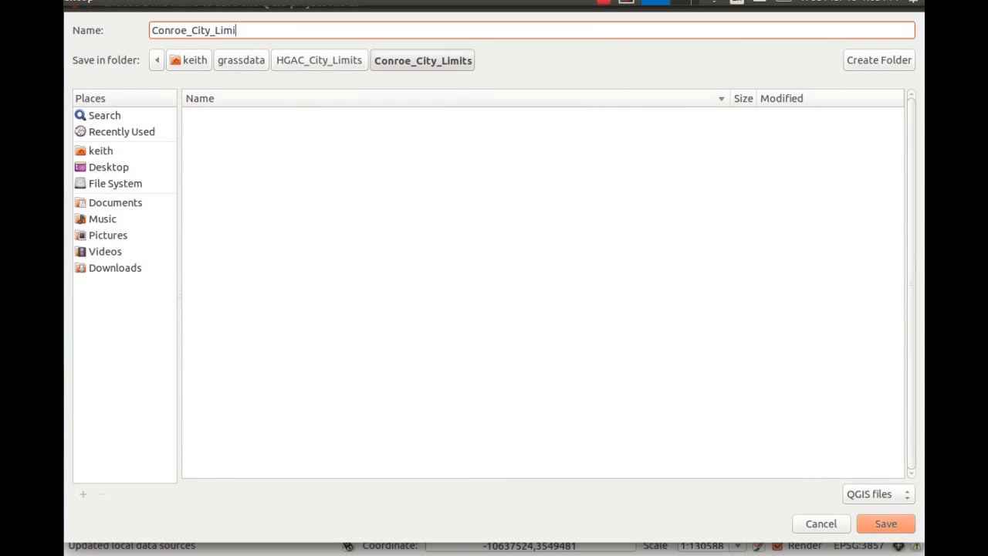
{"action": "type", "text": "ts"}
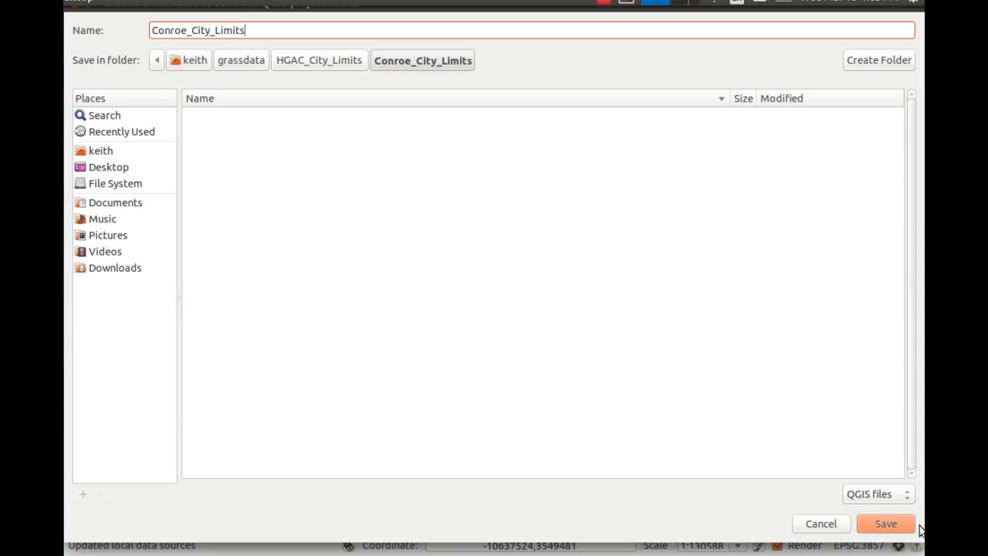
{"action": "left_click", "coordinate": [886, 524]}
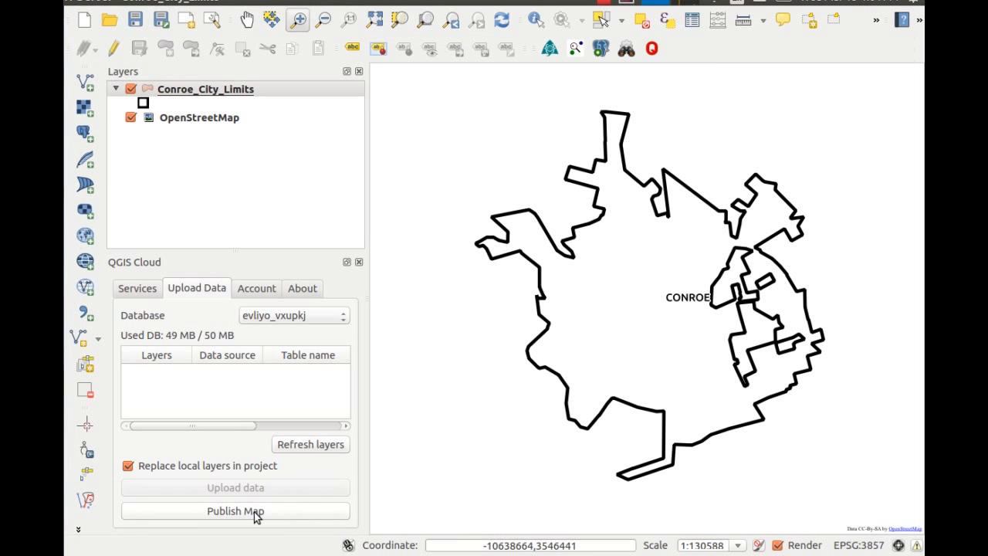
Publish the map from the Upload Data tab and dismiss the success message
{"action": "left_click", "coordinate": [235, 510]}
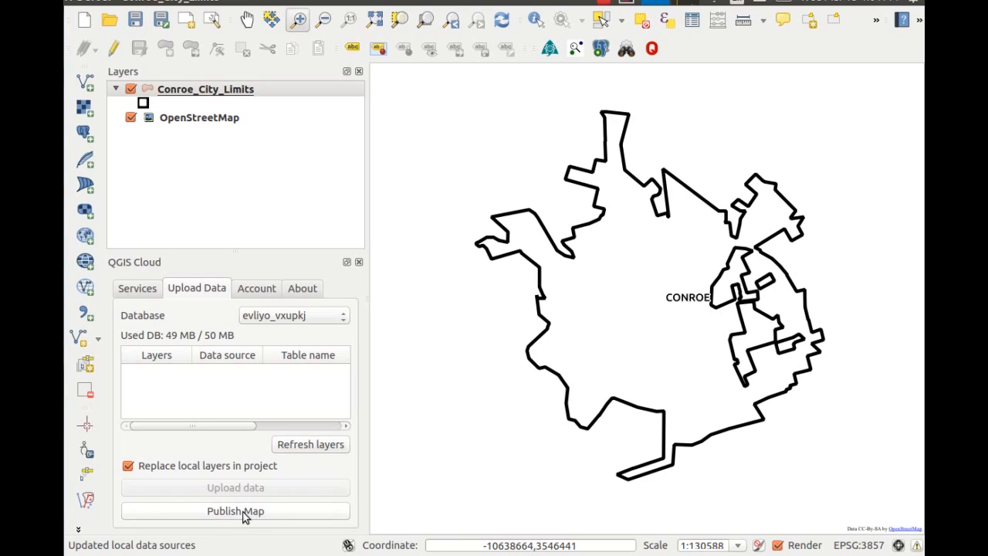
{"action": "left_click", "coordinate": [235, 509]}
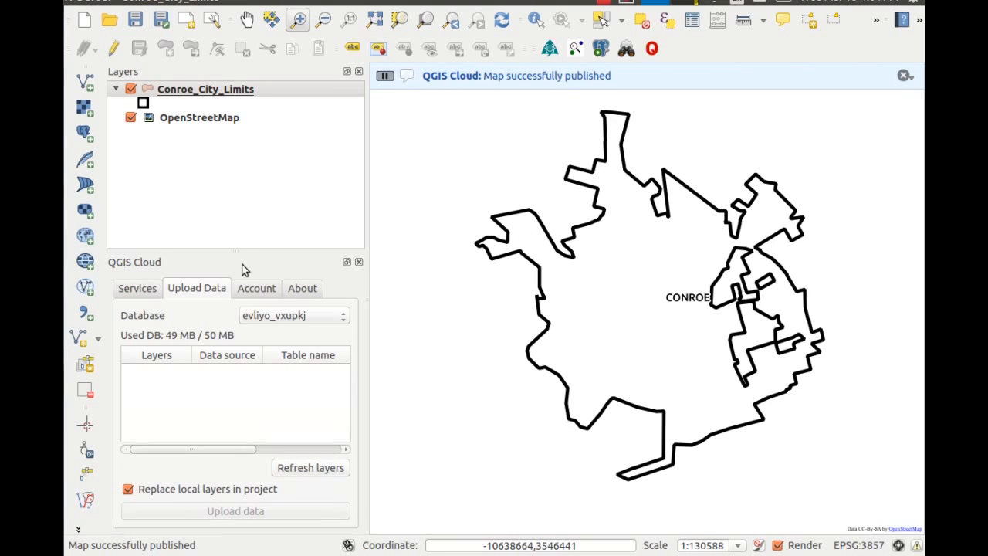
{"action": "left_click", "coordinate": [903, 74]}
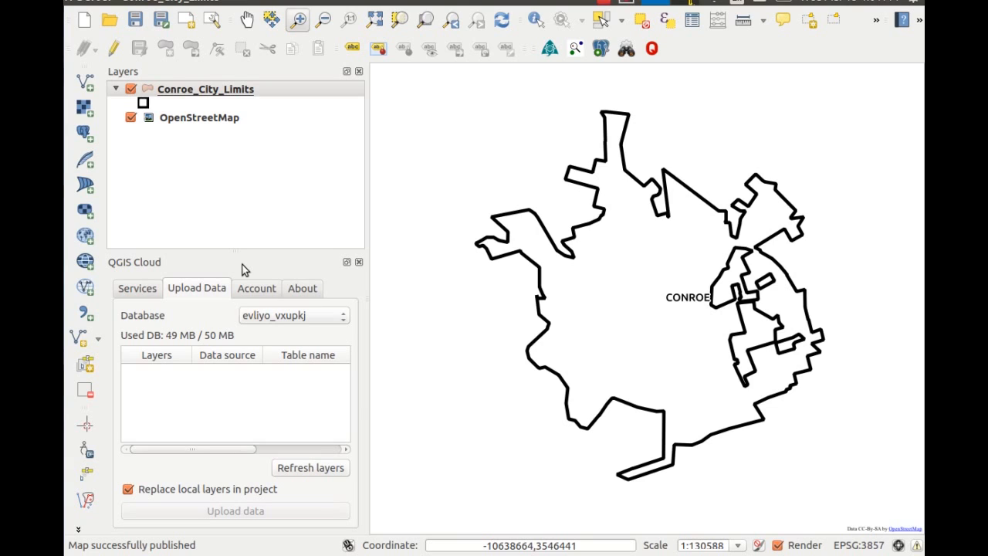
{"action": "left_click", "coordinate": [136, 288]}
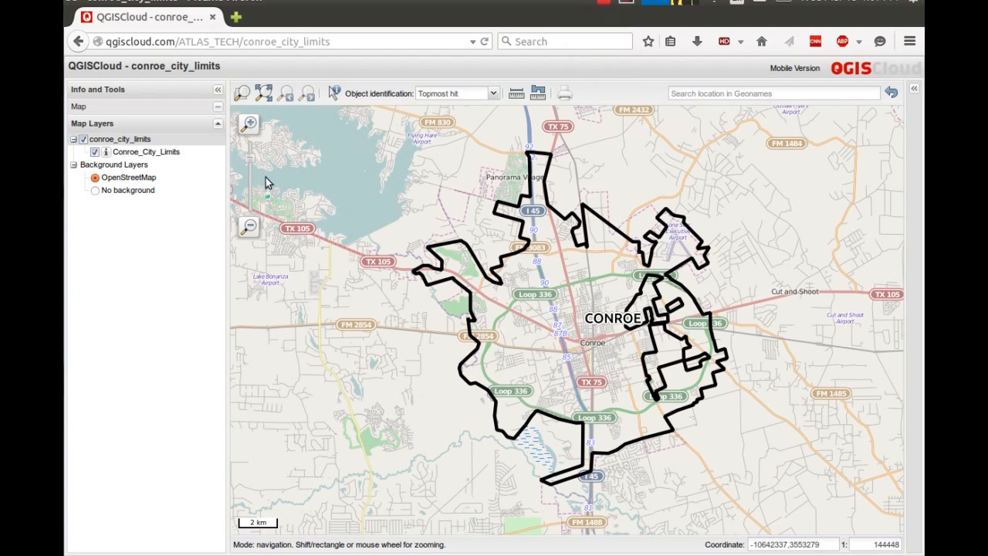
{"action": "mouse_move", "coordinate": [244, 93]}
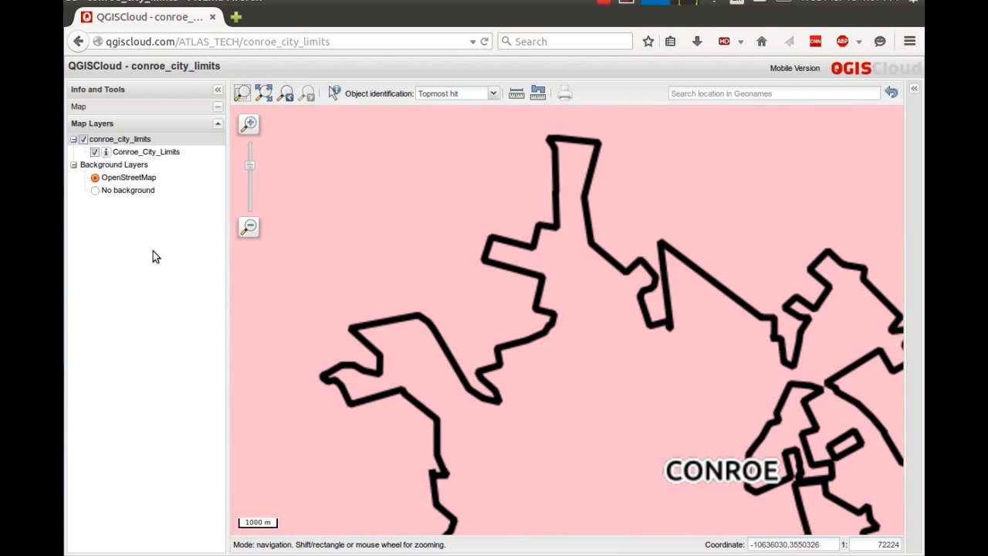
Zoom in on the Conroe_City_Limits layer in the QGIS Cloud web viewer
{"action": "left_click", "coordinate": [94, 176]}
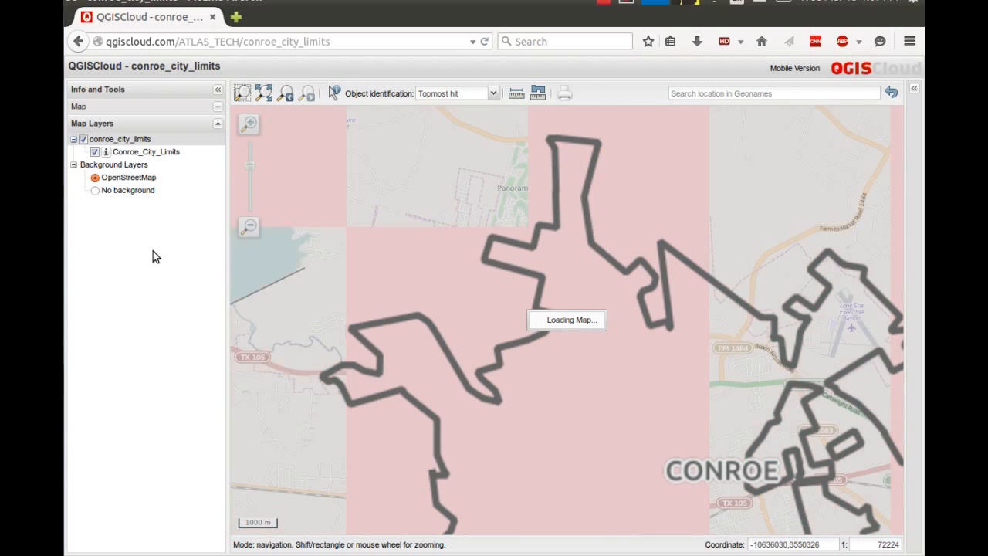